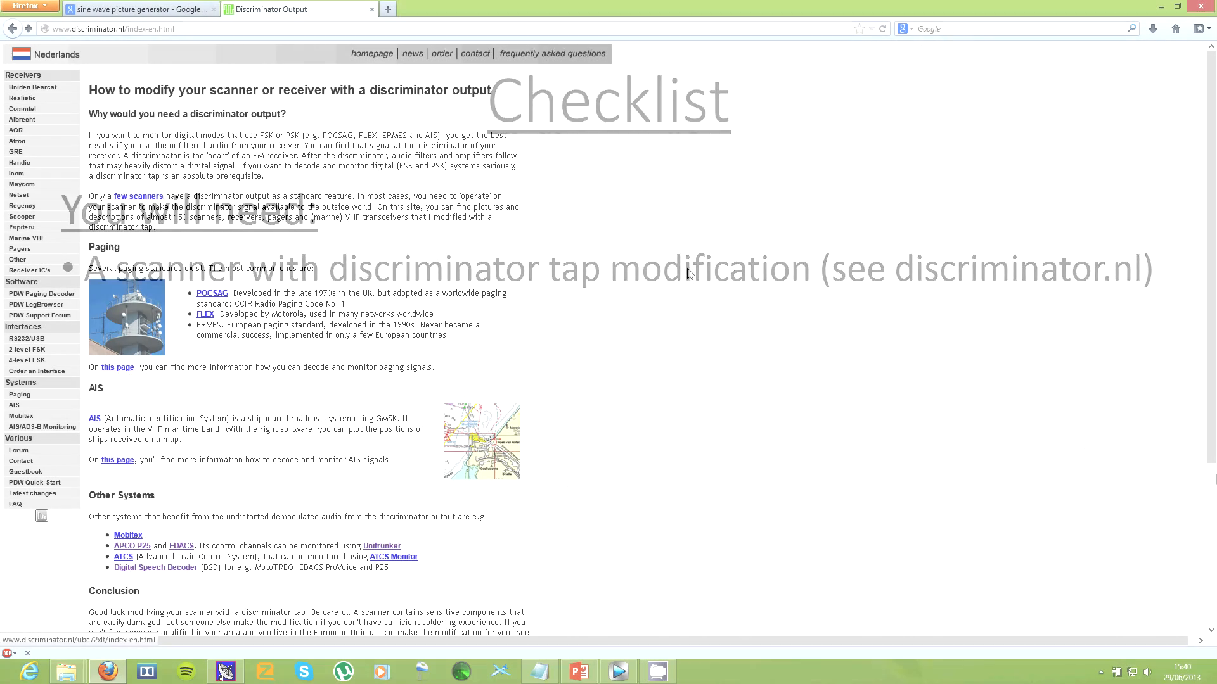
# Open the AE72H scanner discriminator modification page and read down through it
pyautogui.click(32, 86)
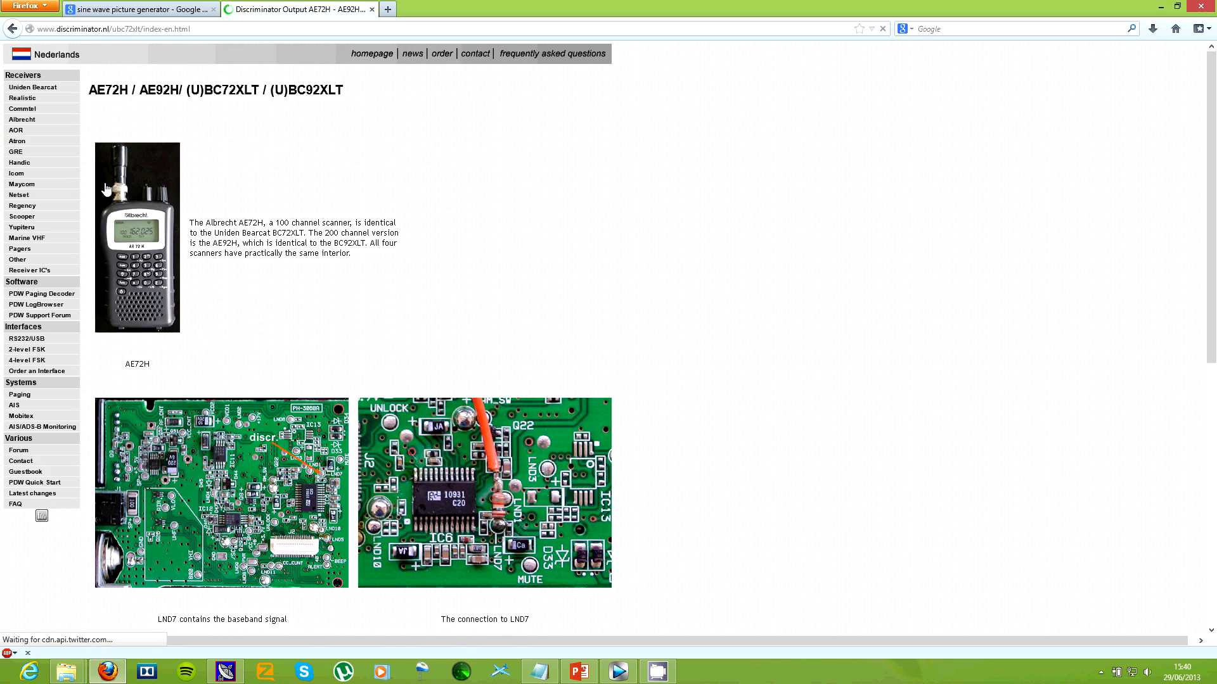
pyautogui.scroll(-3)
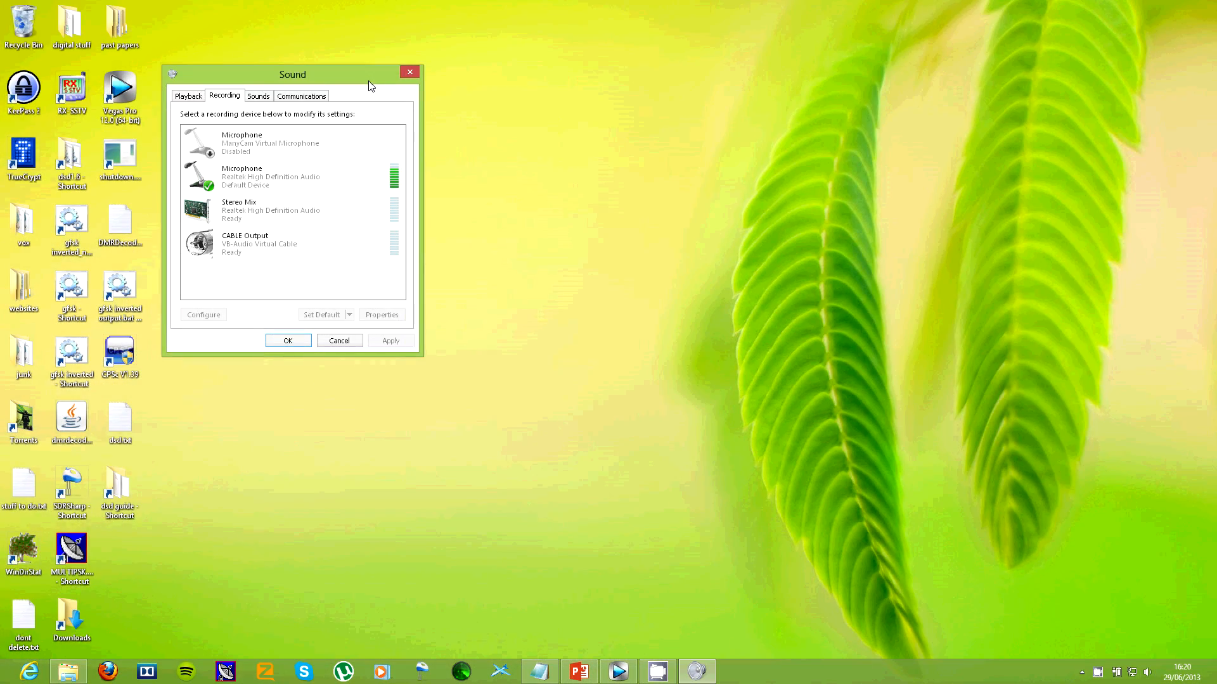
# Set the Microphone level slider to about 69 in its Levels properties and confirm out of Sound
pyautogui.click(271, 177)
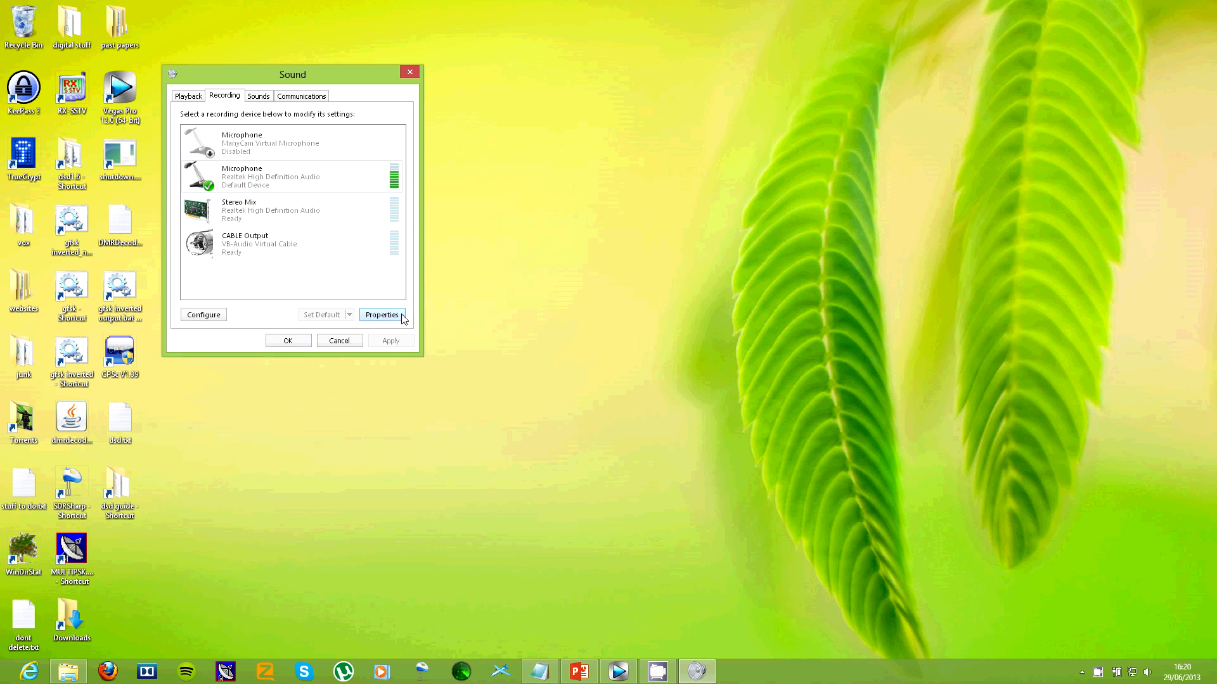
pyautogui.click(381, 314)
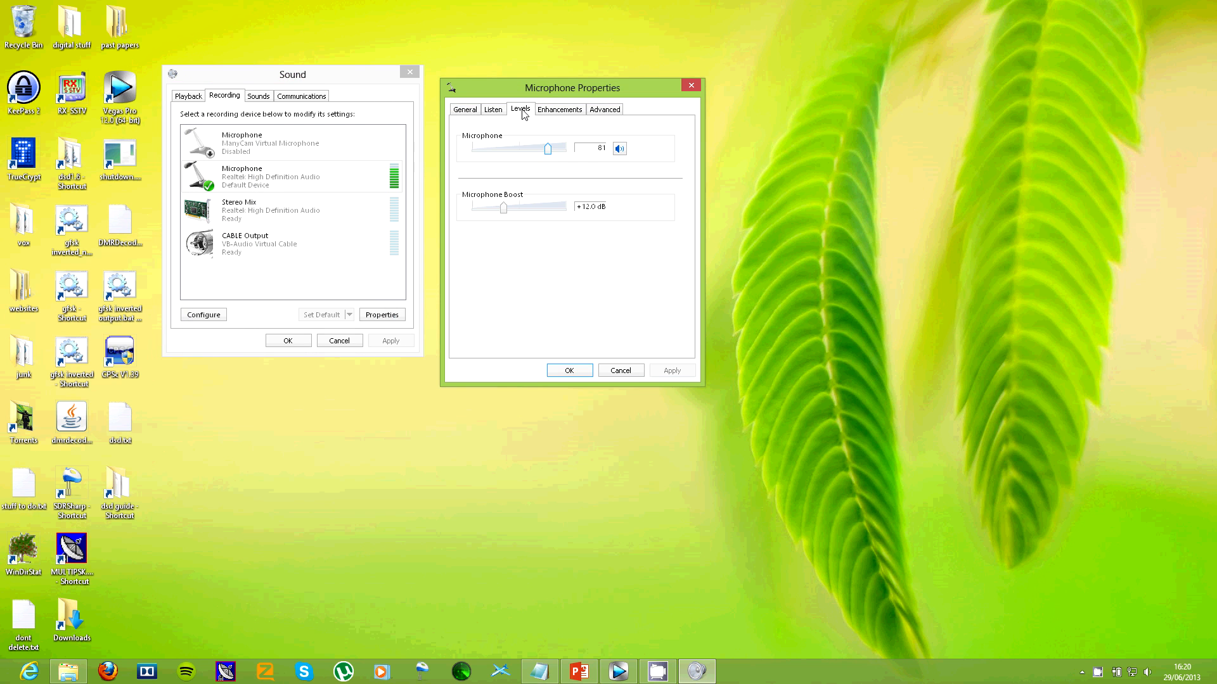
pyautogui.moveTo(547, 149); pyautogui.dragTo(527, 149)
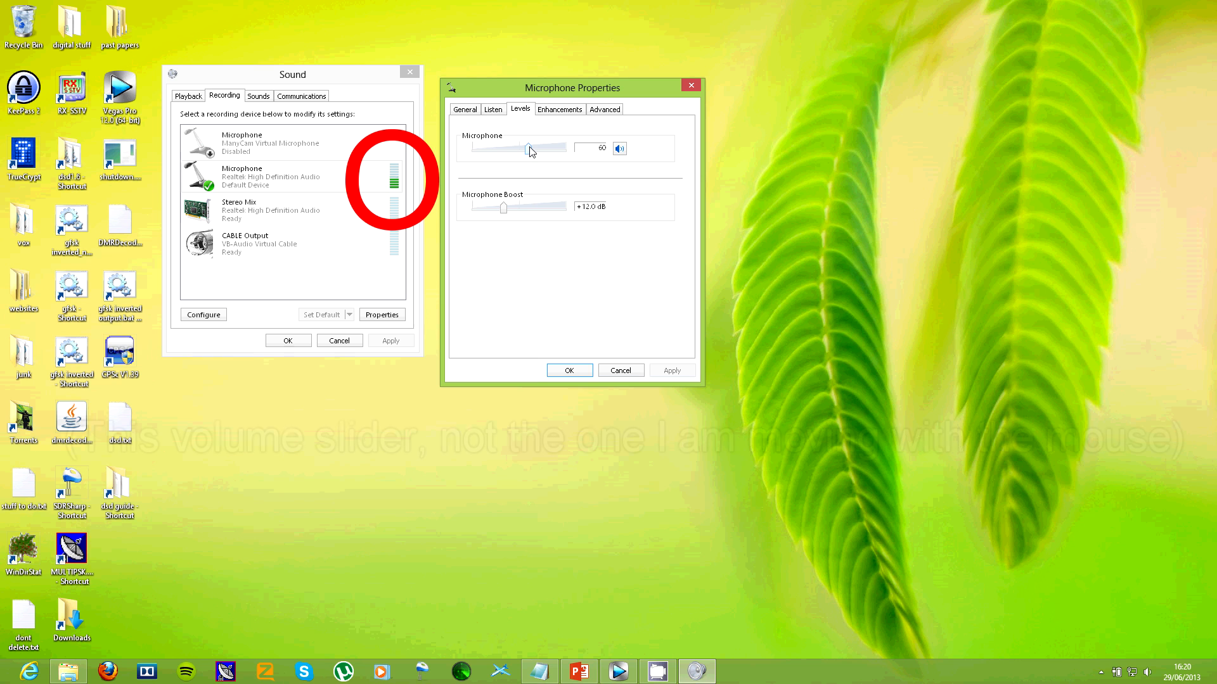
pyautogui.moveTo(527, 149); pyautogui.dragTo(541, 149)
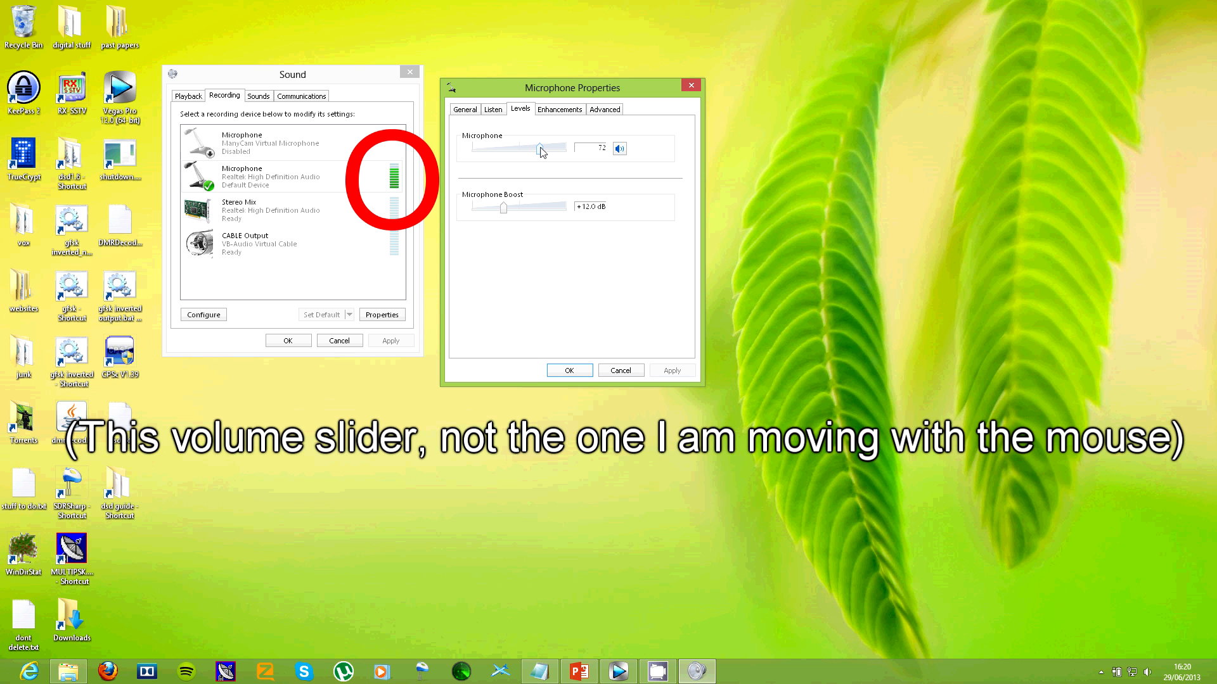
pyautogui.moveTo(544, 149); pyautogui.dragTo(534, 148)
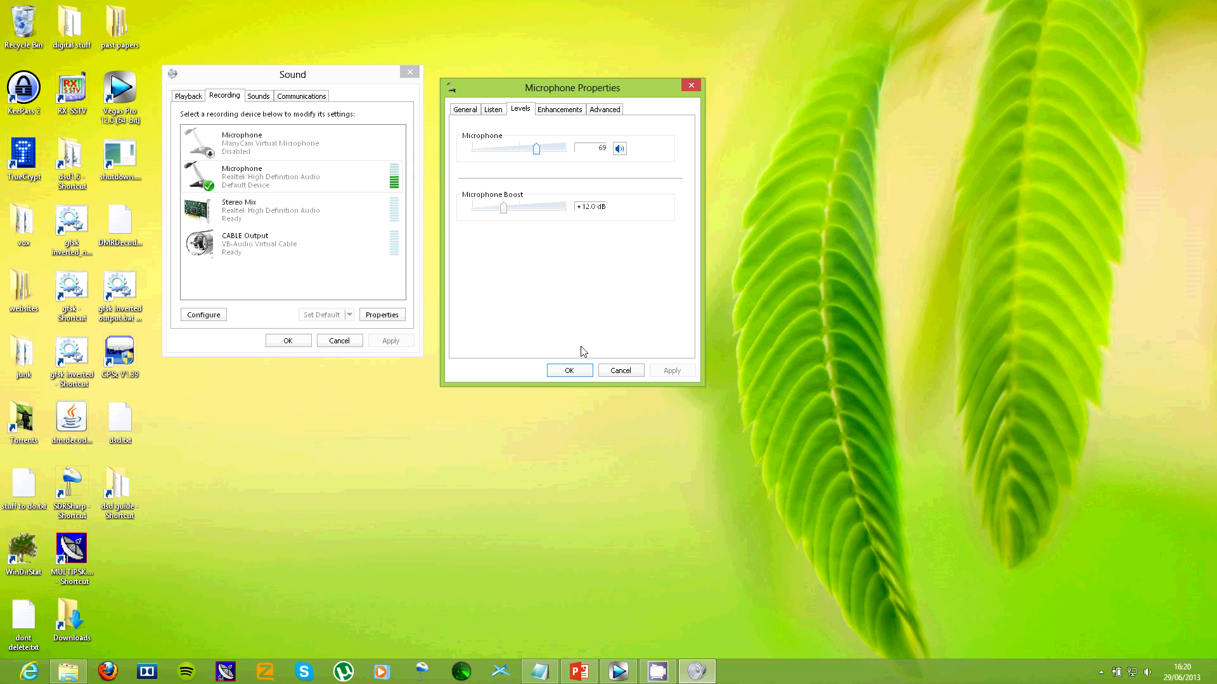
pyautogui.click(569, 370)
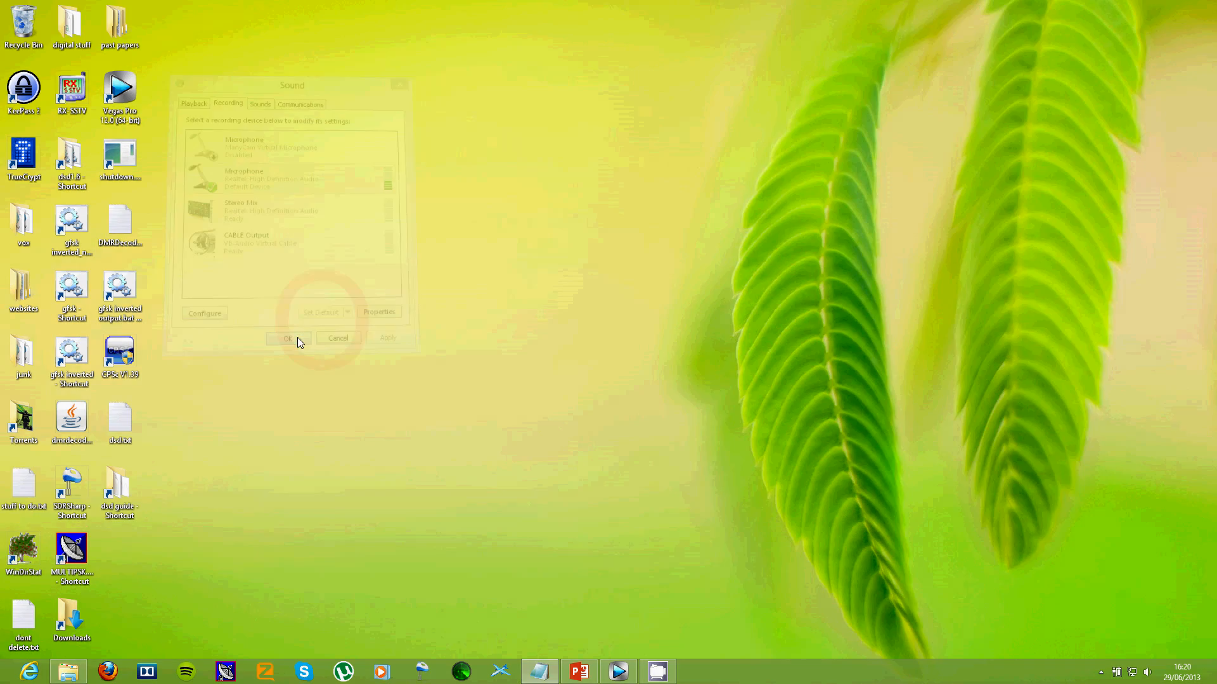
pyautogui.click(288, 339)
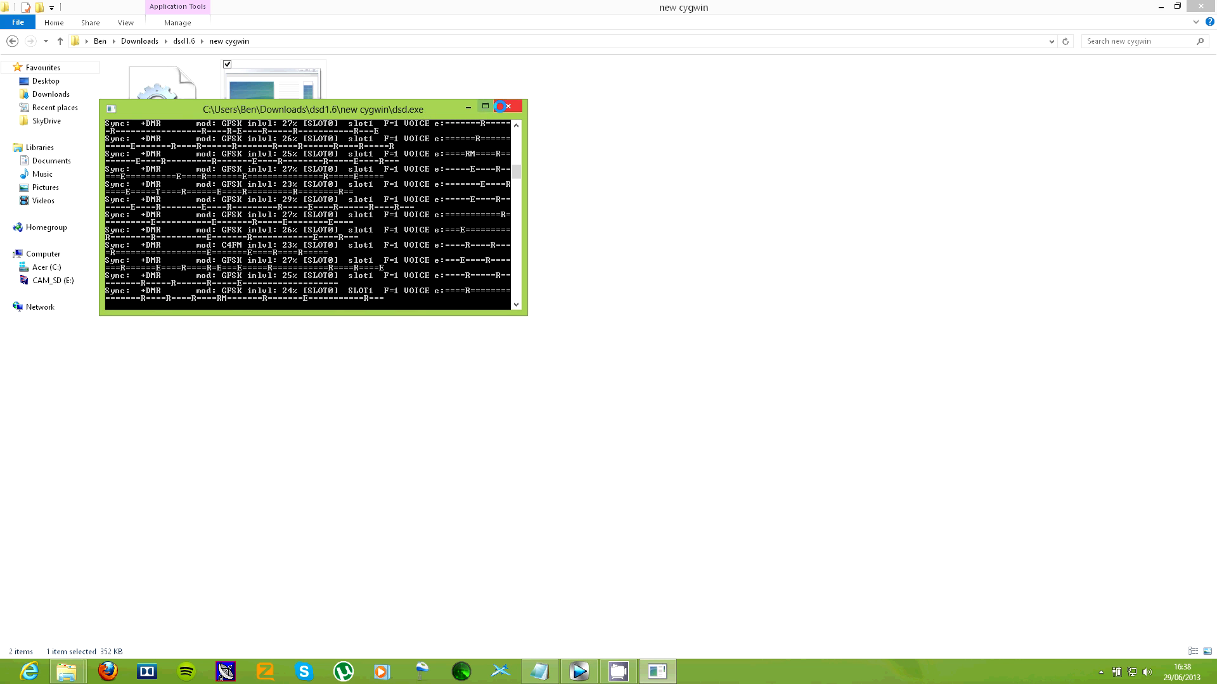
# Create a new text document in the folder containing the command dsd -xr
pyautogui.rightClick(504, 217)
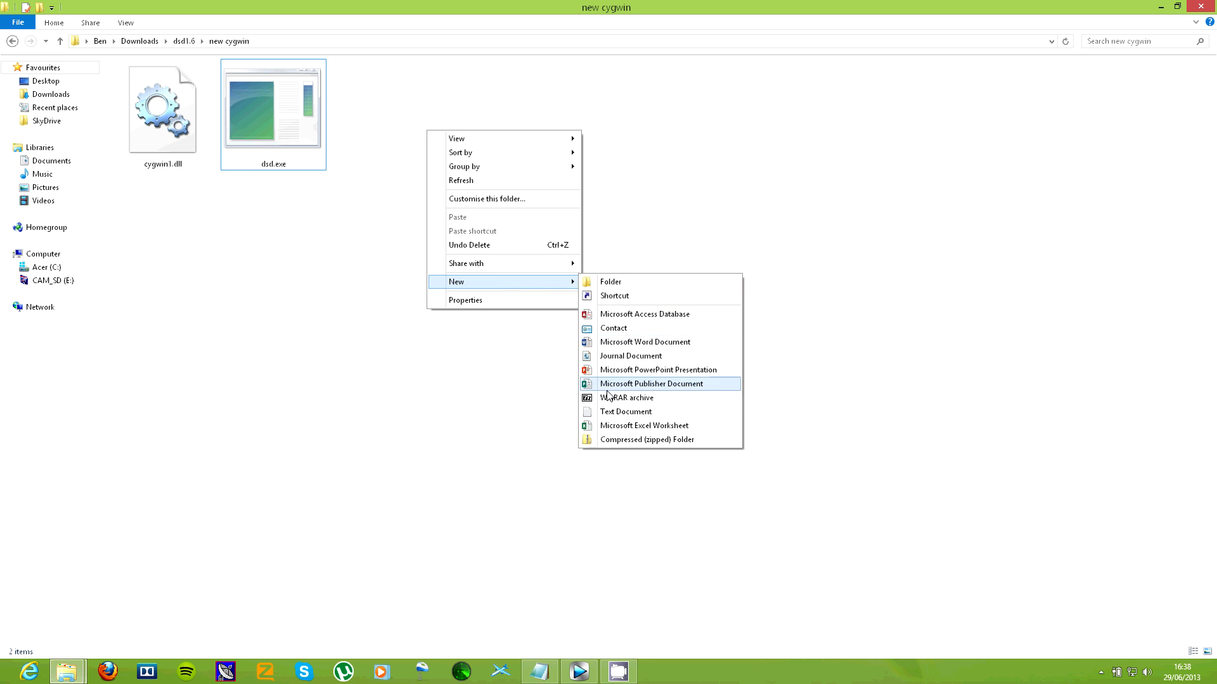
pyautogui.click(625, 411)
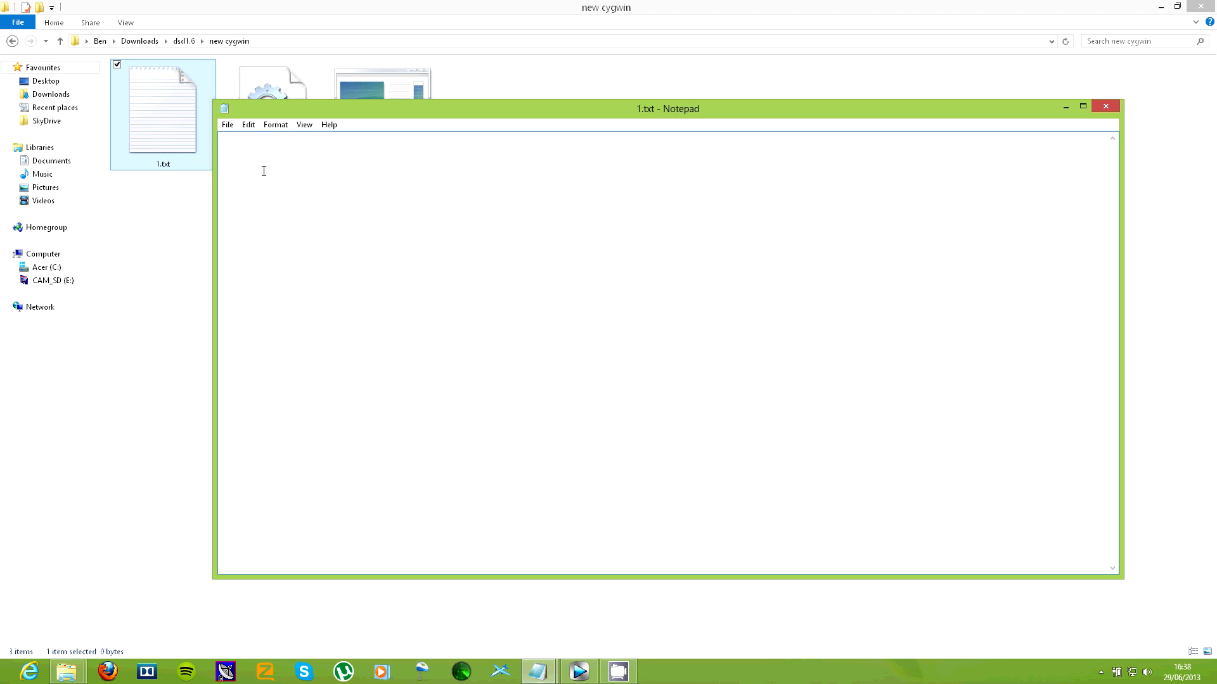
pyautogui.write('dsd')
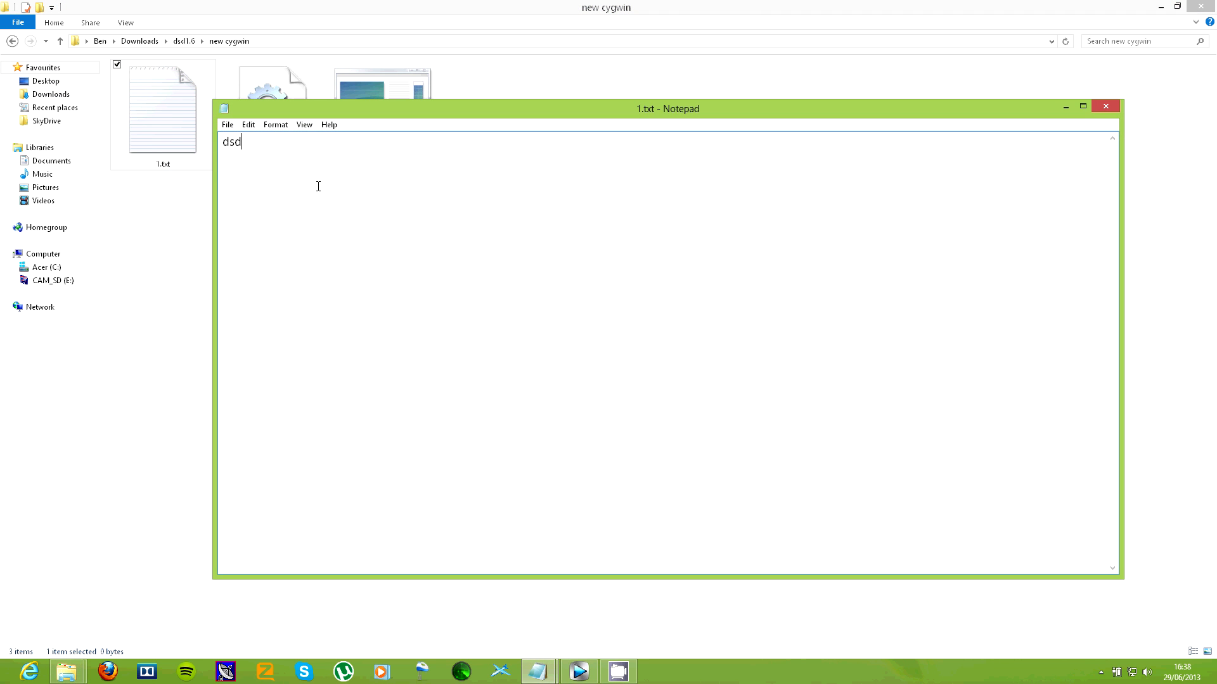
pyautogui.write('-xr')
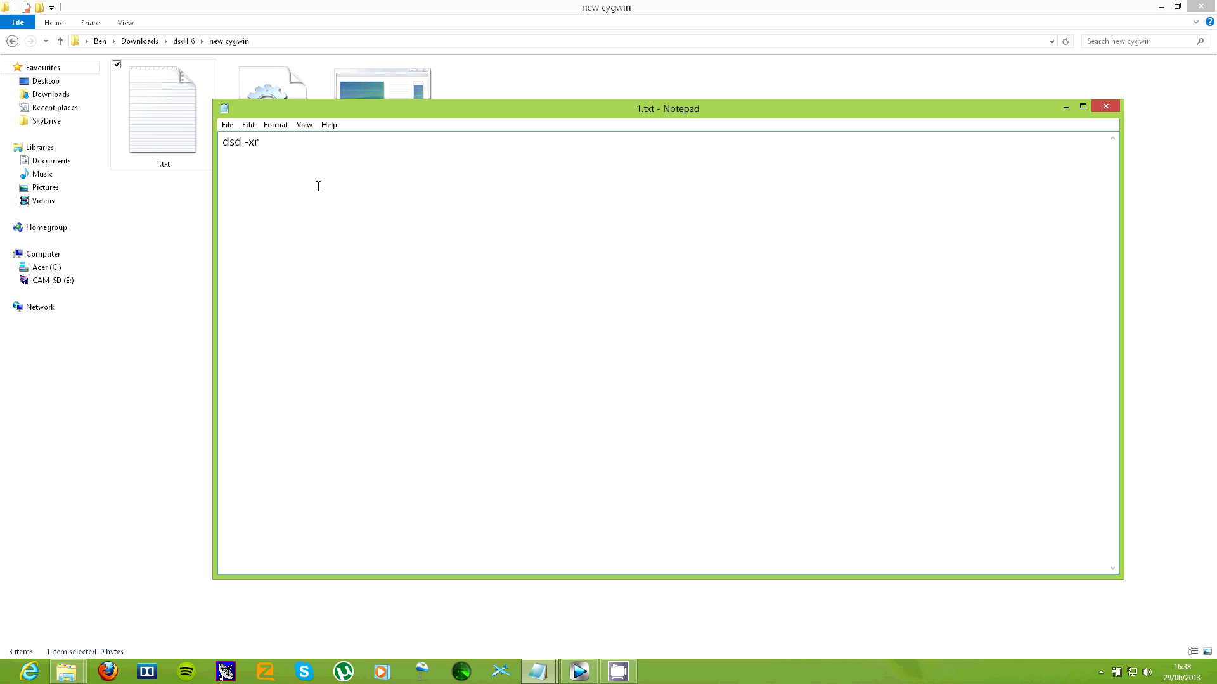
# Save the document as inverted.bat beside dsd.exe and close Notepad
pyautogui.click(227, 126)
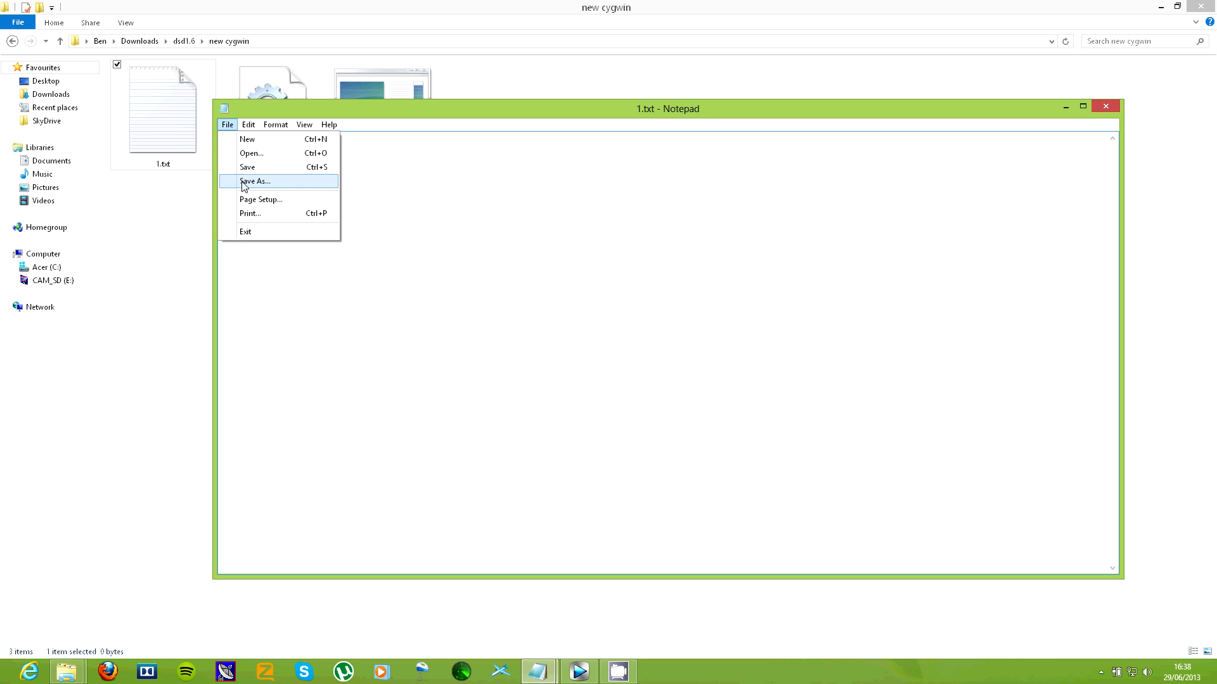
pyautogui.click(255, 181)
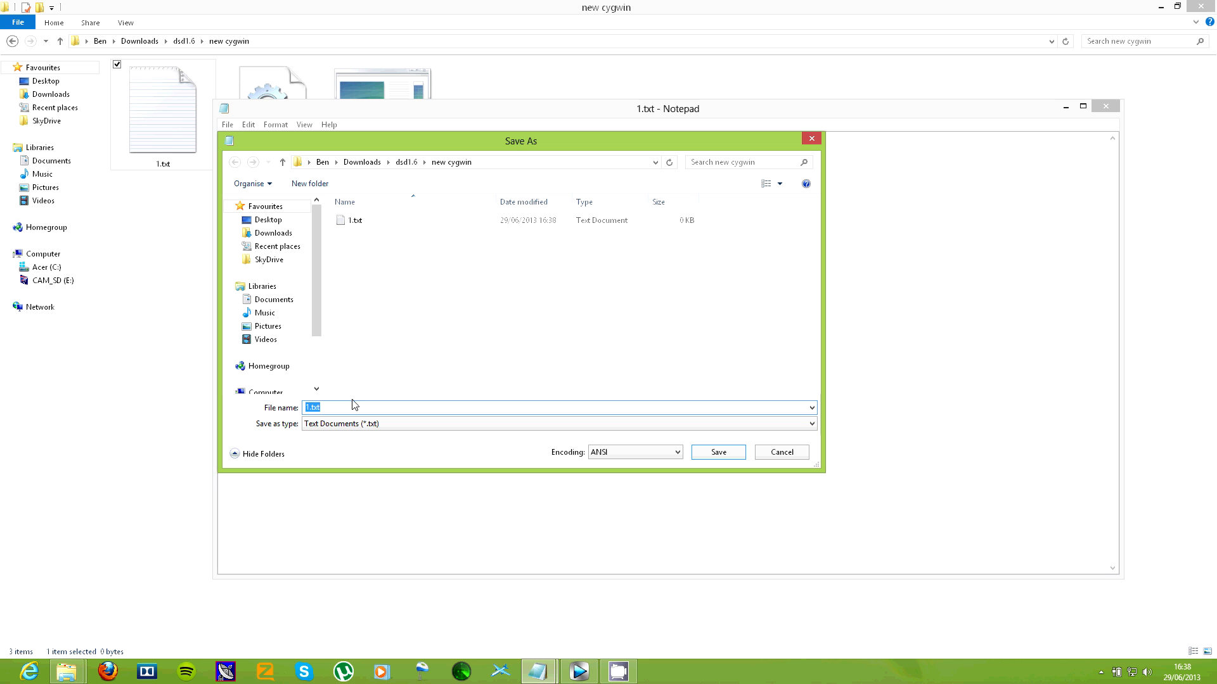
pyautogui.write('inverte')
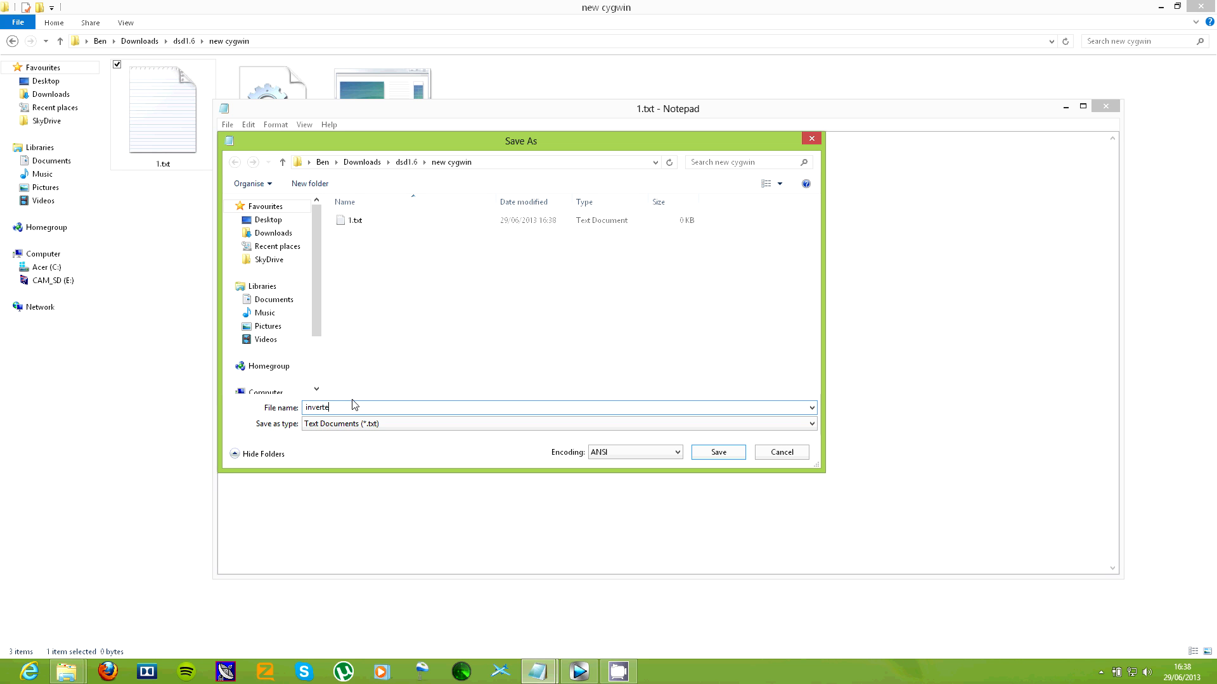
pyautogui.click(717, 453)
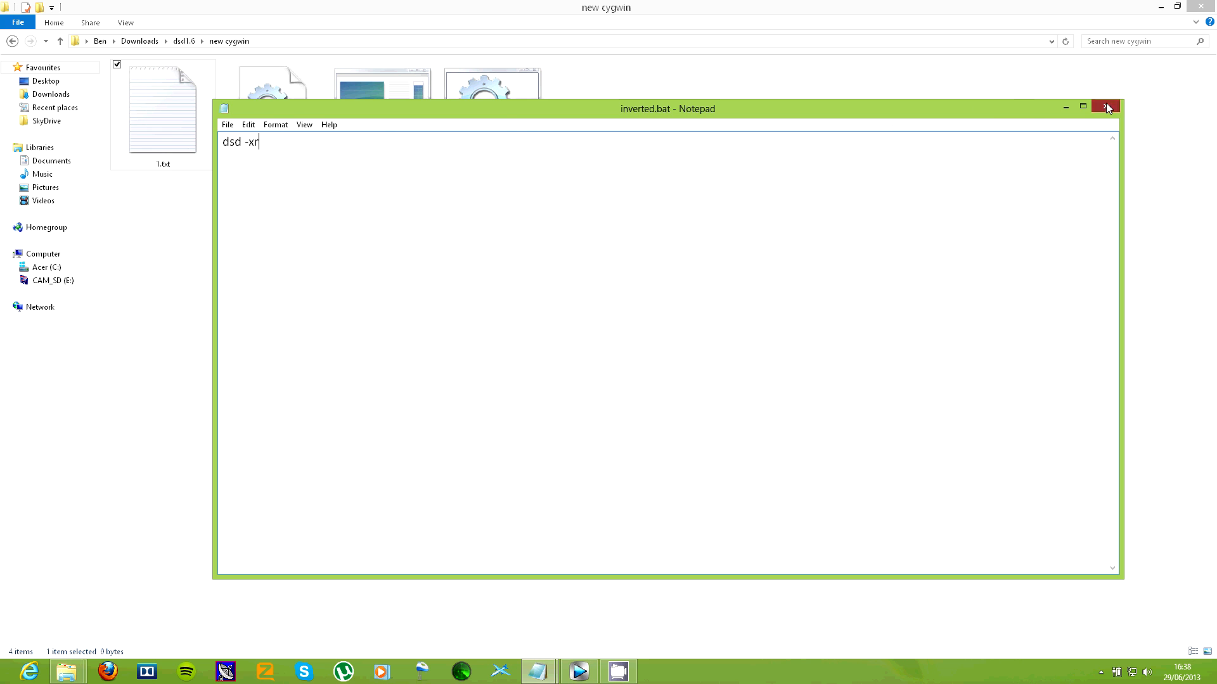
pyautogui.click(1107, 107)
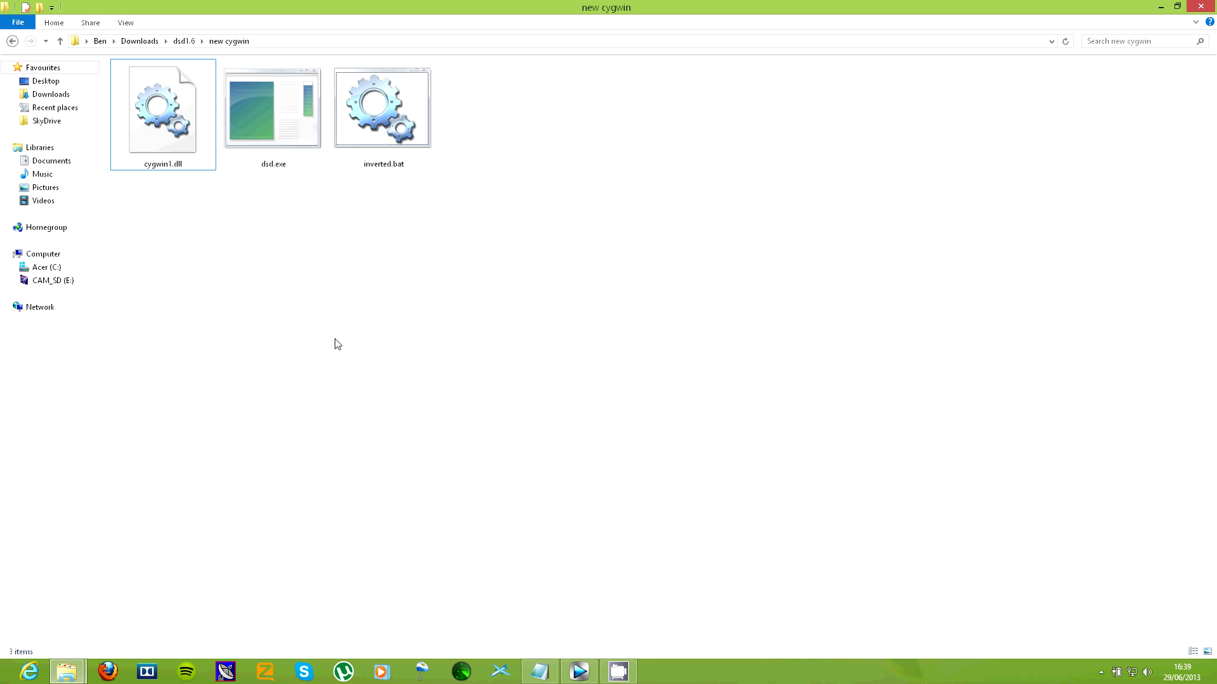
# Open gfsk inverted.bat, which reads dsd -ff -xr -mg
pyautogui.doubleClick(381, 106)
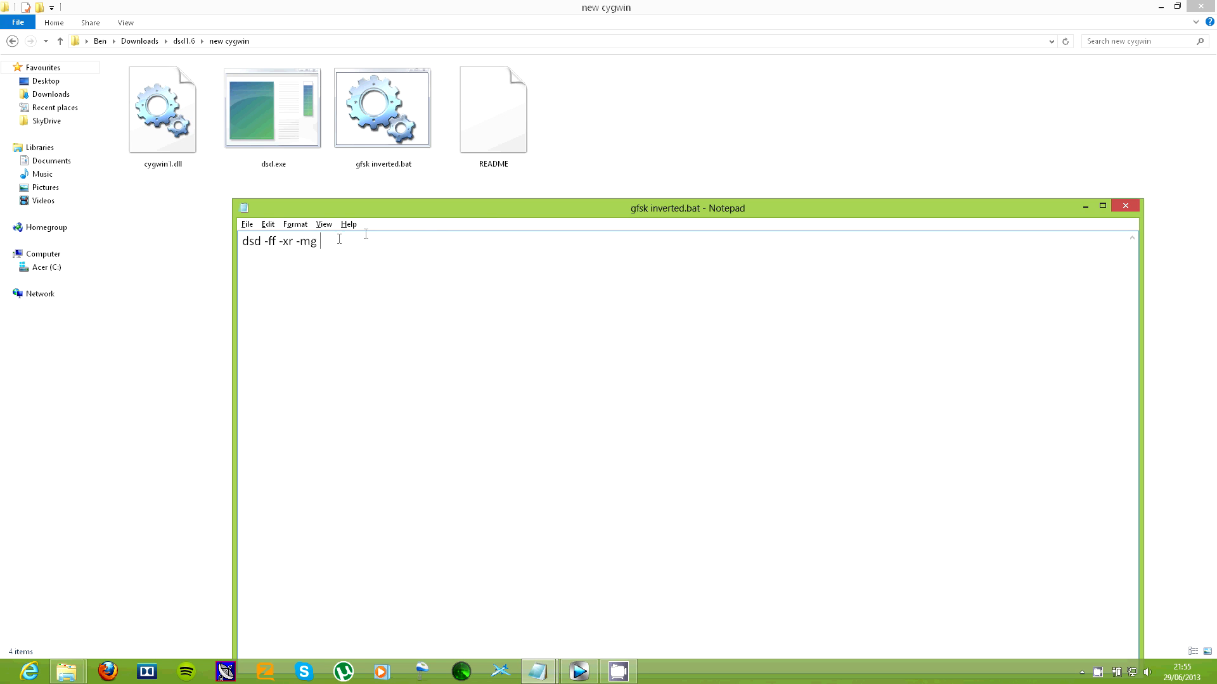
# Highlight the -ff, -xr and -mg flags in turn, then launch the README file
pyautogui.doubleClick(272, 241)
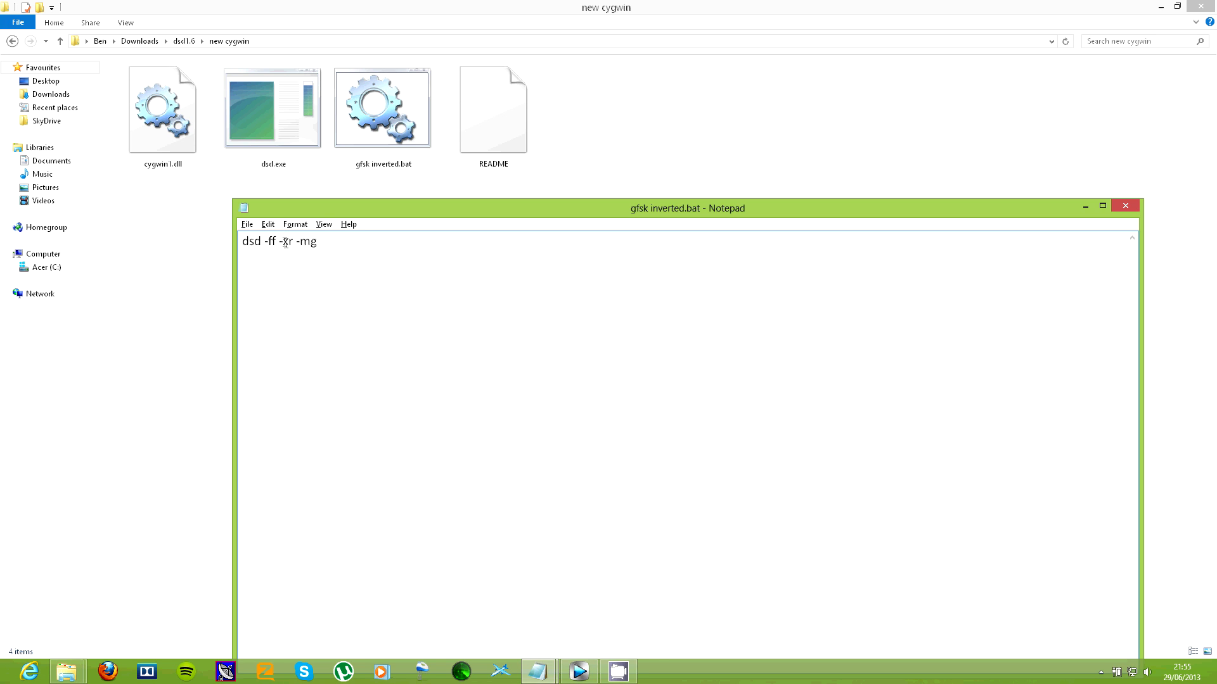
pyautogui.doubleClick(287, 241)
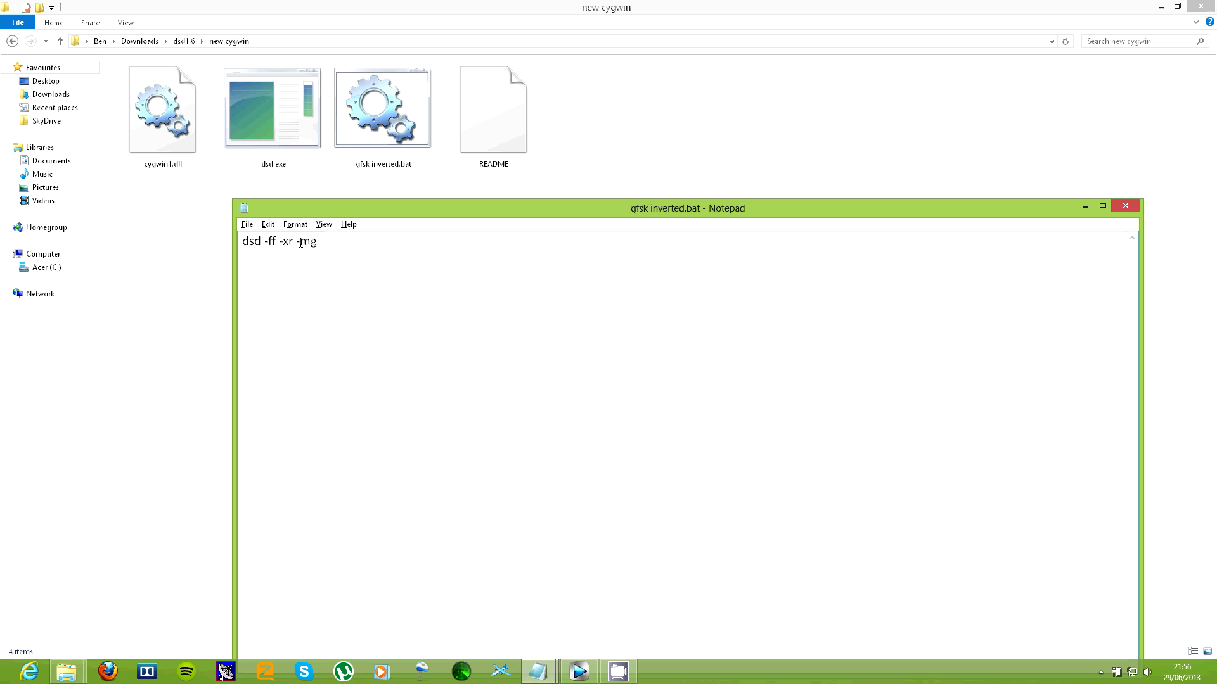
pyautogui.doubleClick(308, 241)
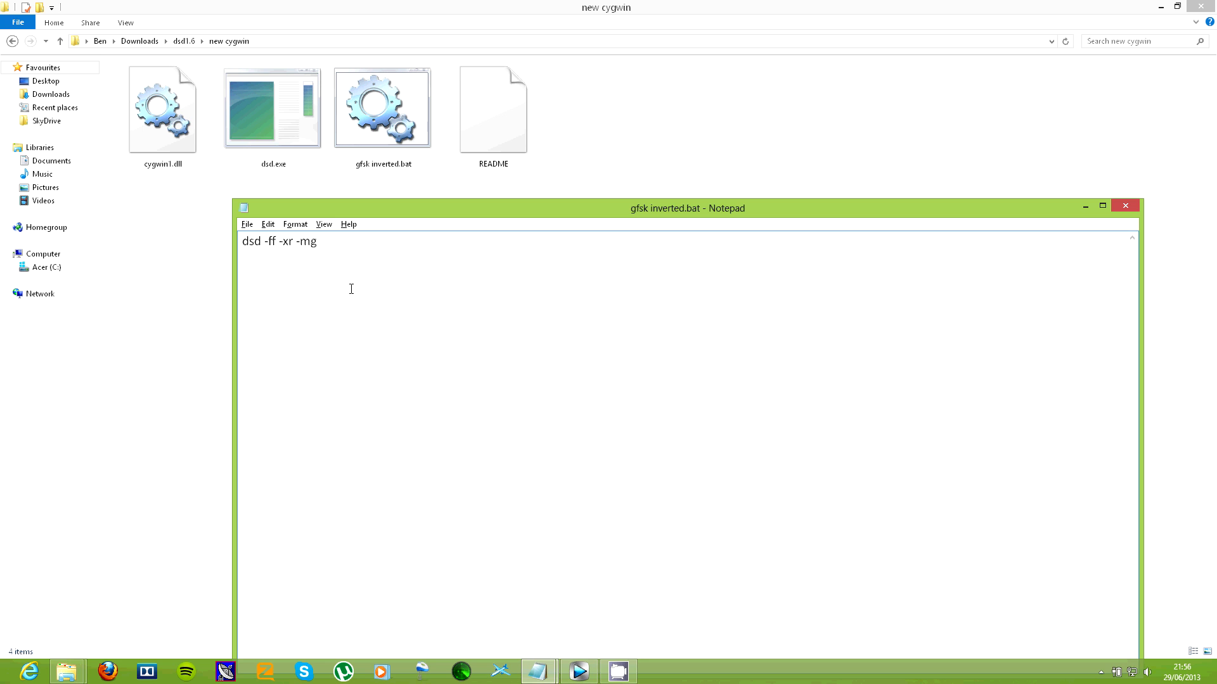
pyautogui.moveTo(455, 251)
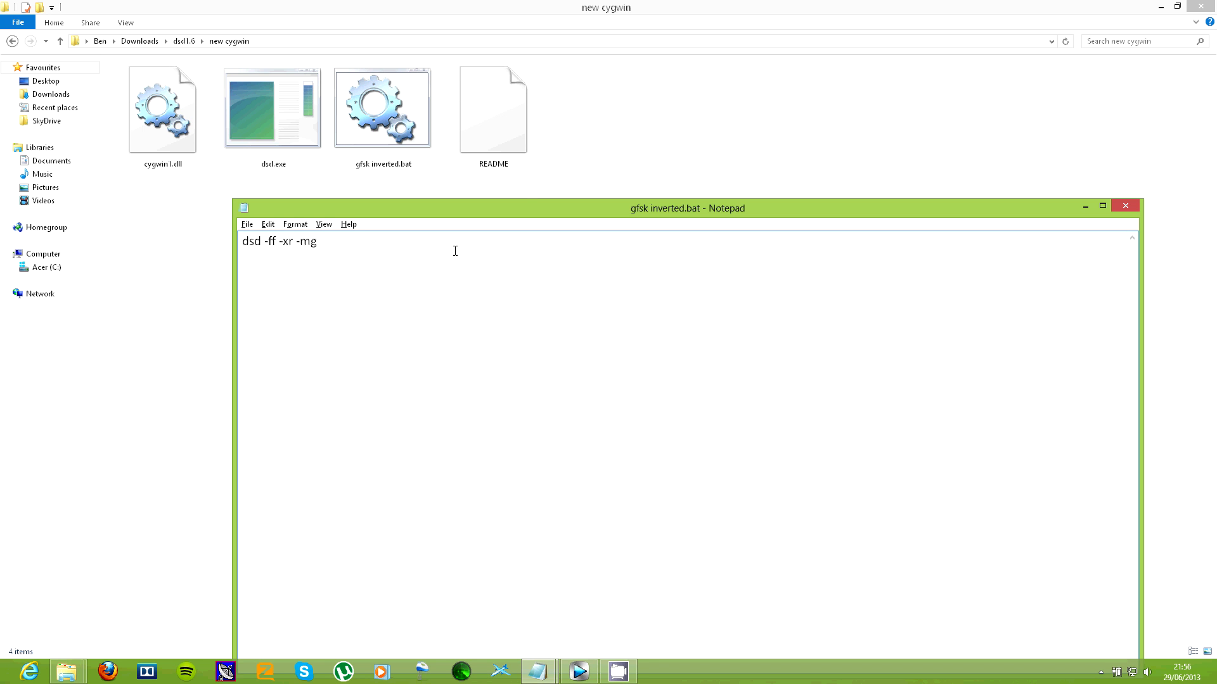
pyautogui.doubleClick(492, 107)
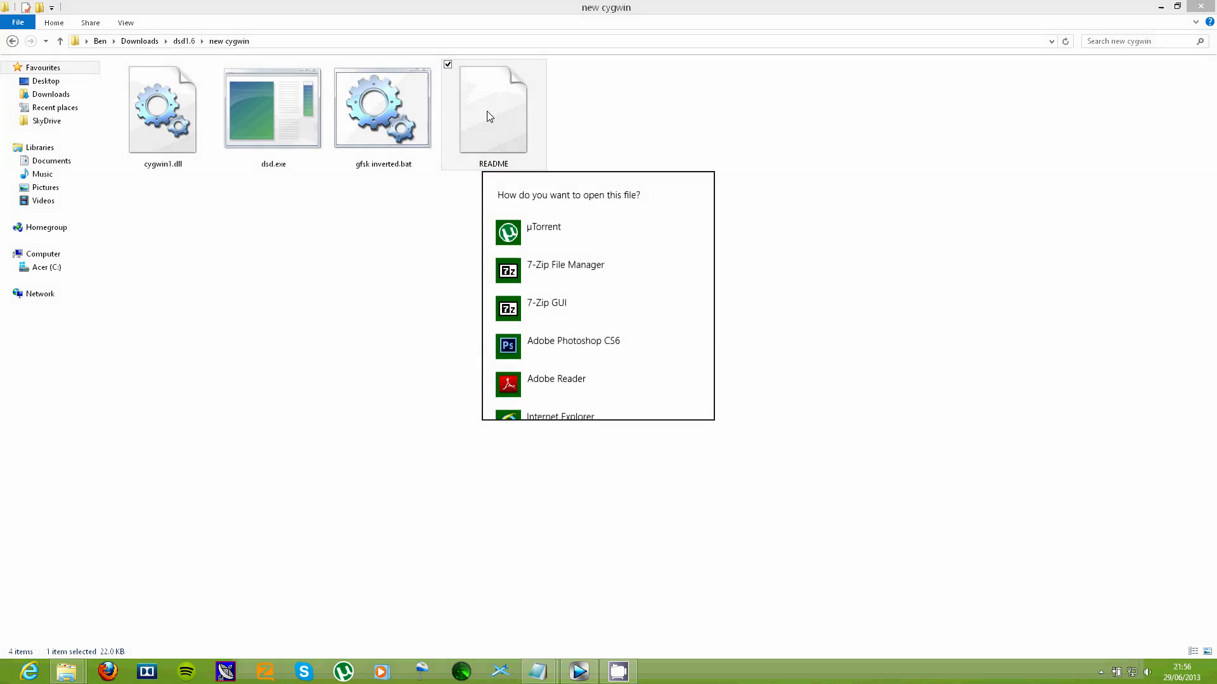